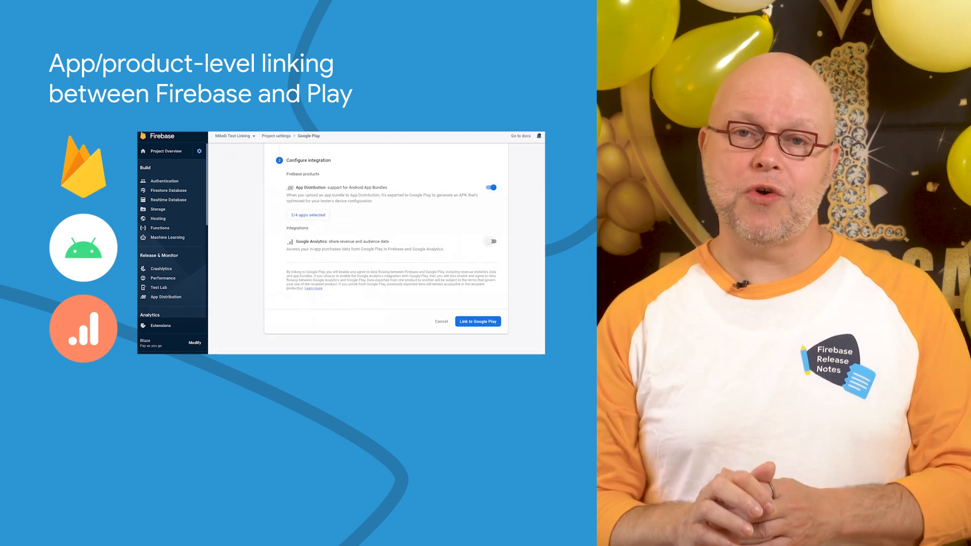
# Adjust the App Distribution app selection so only Play Link Test 2 stays checked.
pyautogui.click(308, 215)
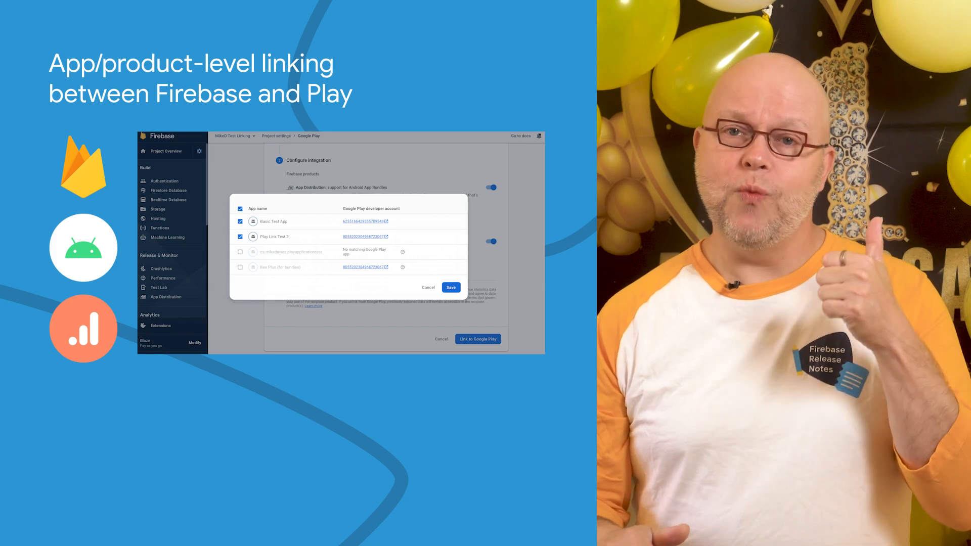
pyautogui.click(428, 287)
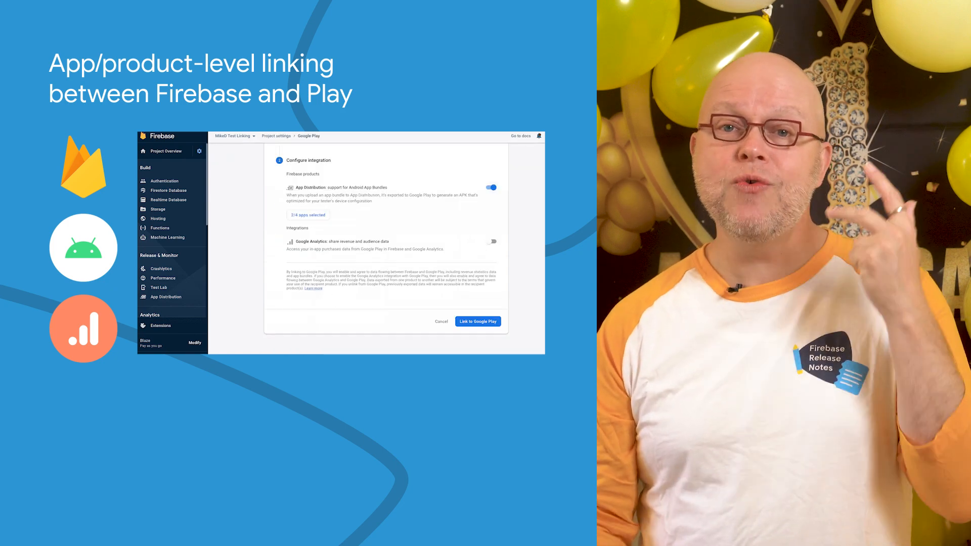
pyautogui.click(308, 215)
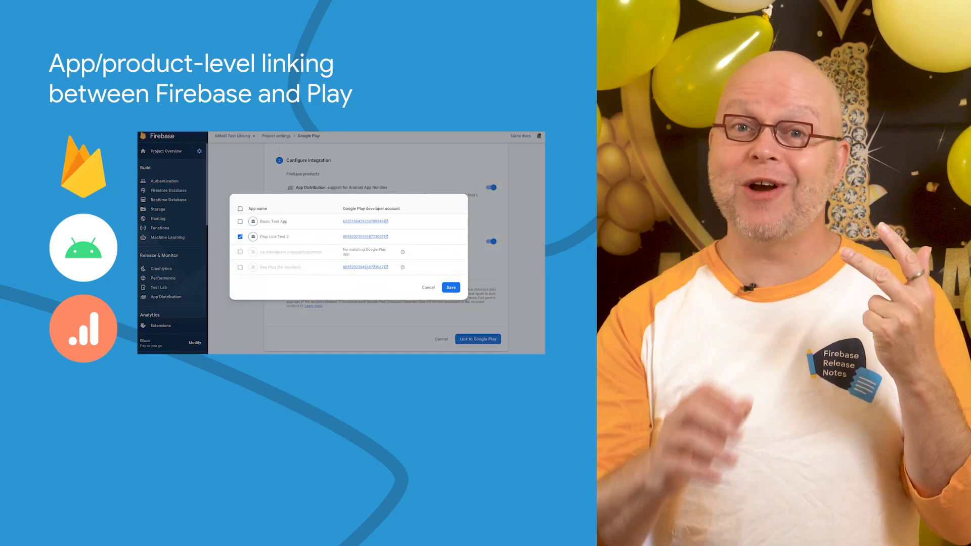